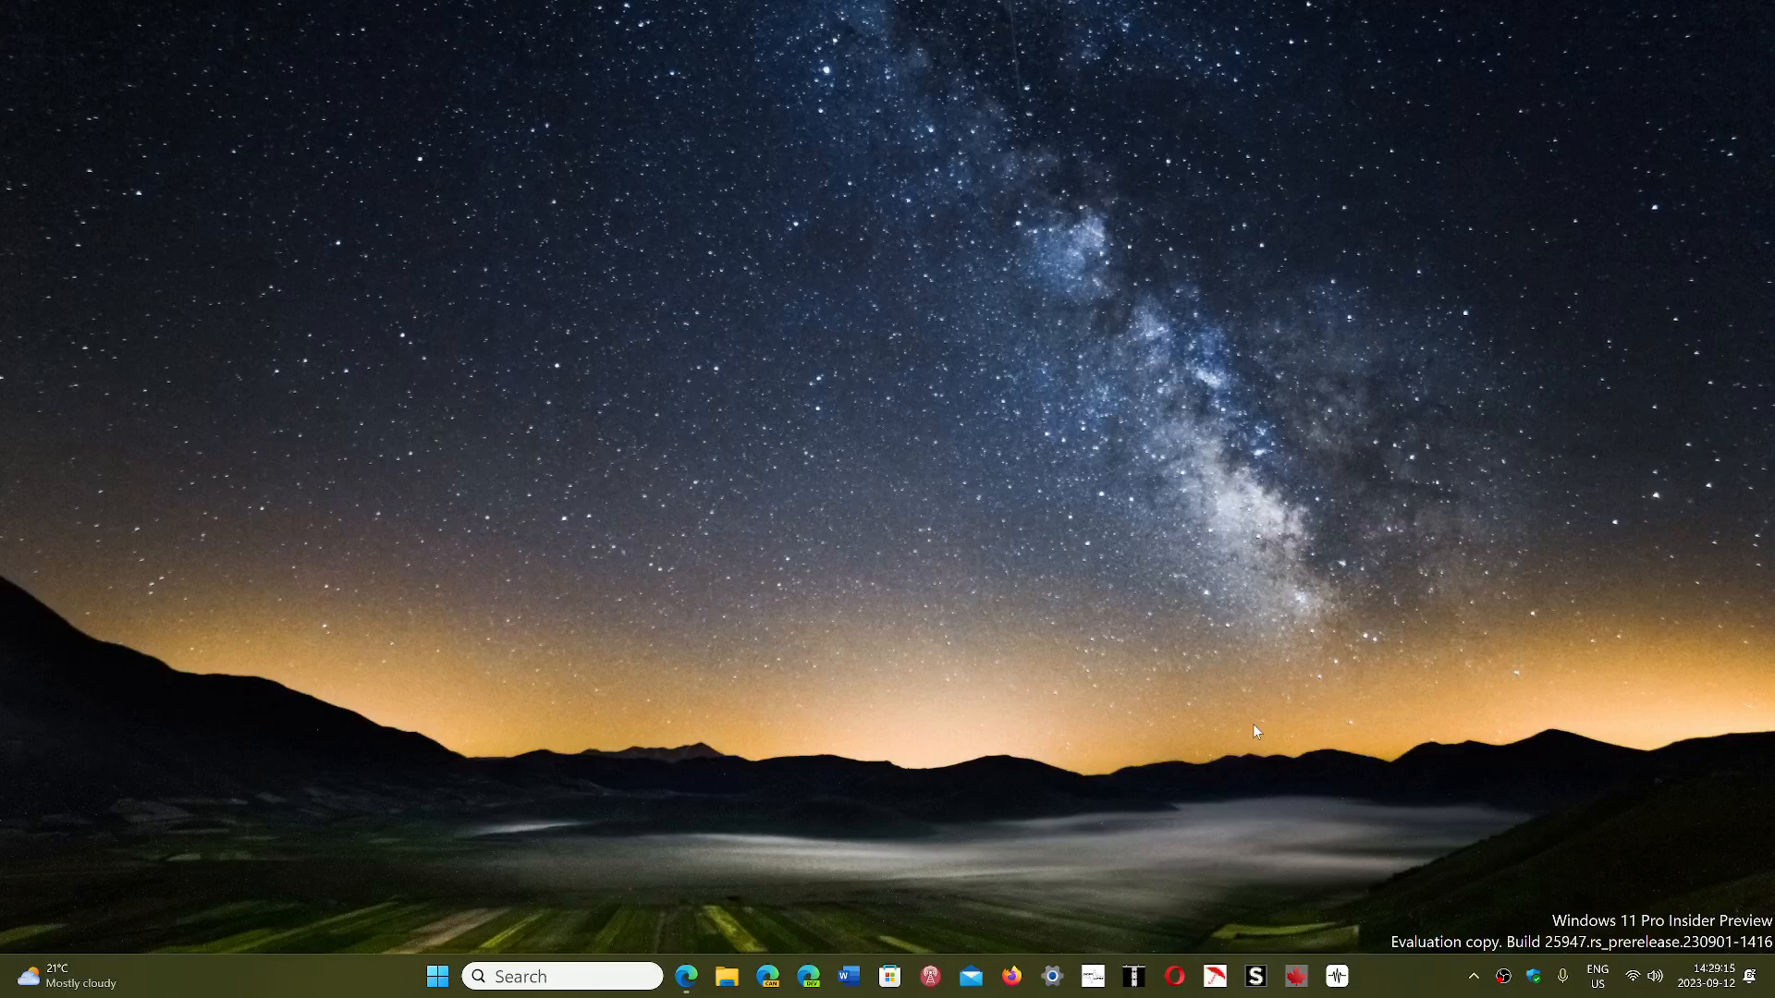
mouse_move(756, 841)
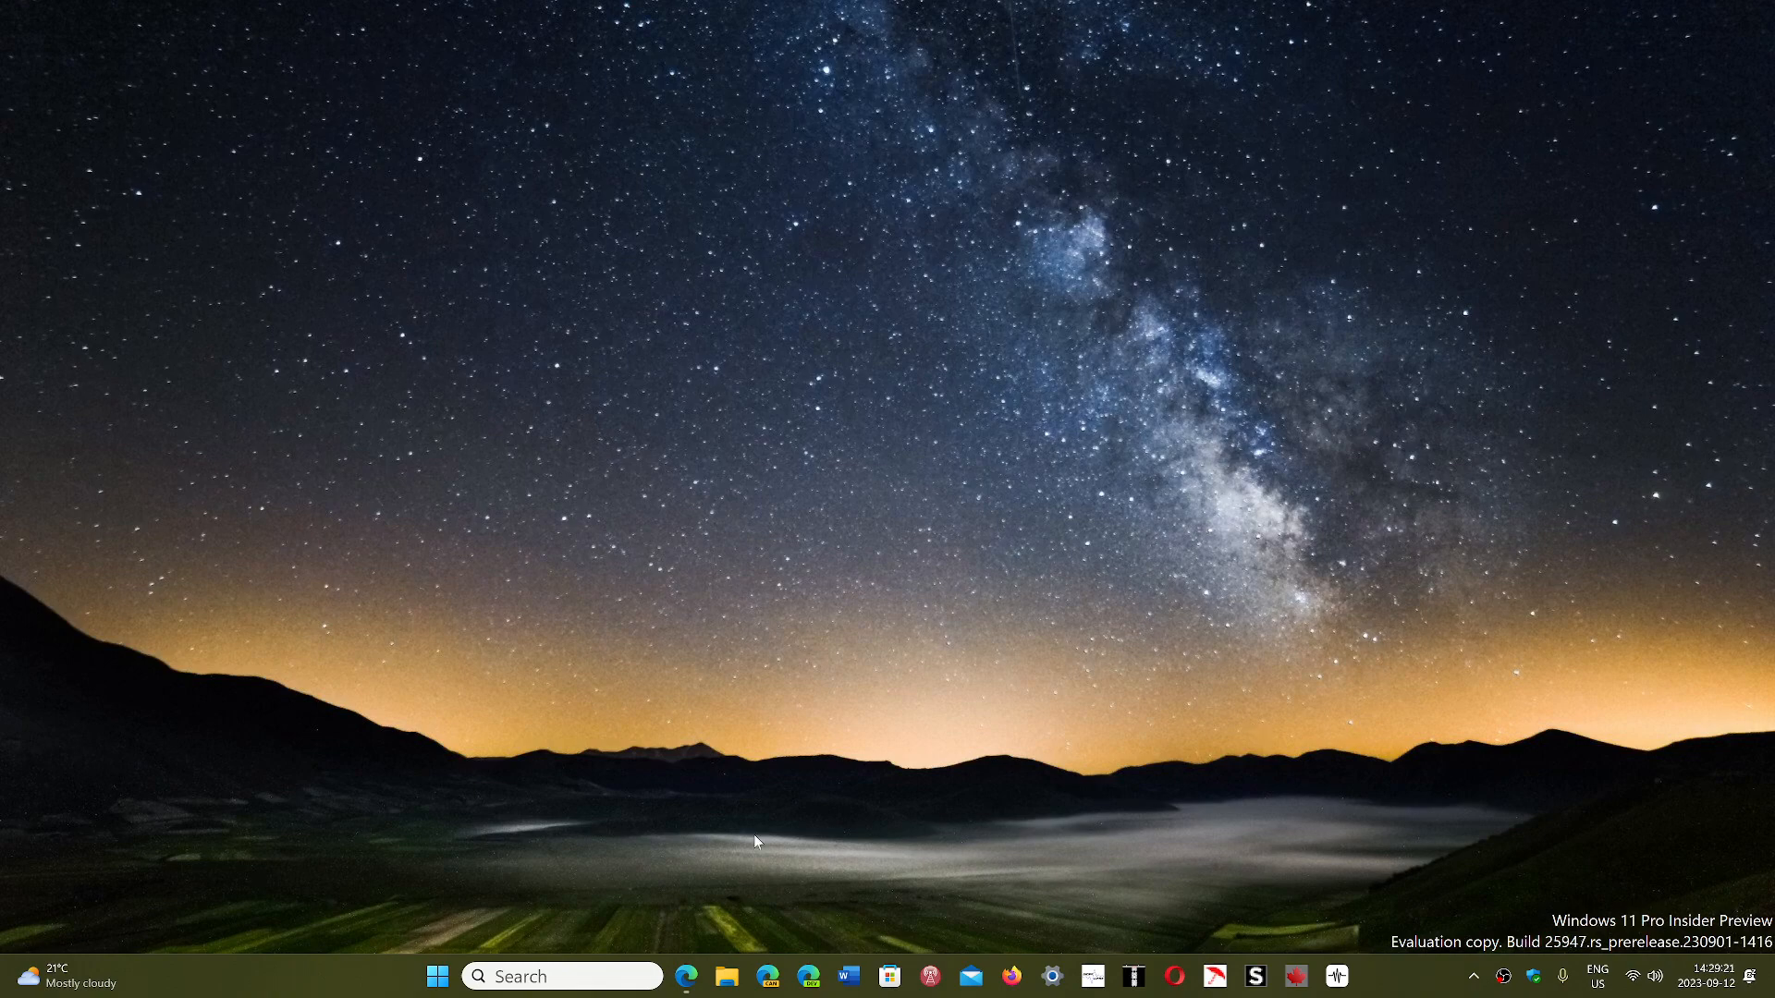
Step: Confirm the Windows 11 version in the About Windows dialog via winver, then close it
left_click(563, 976)
type("winver")
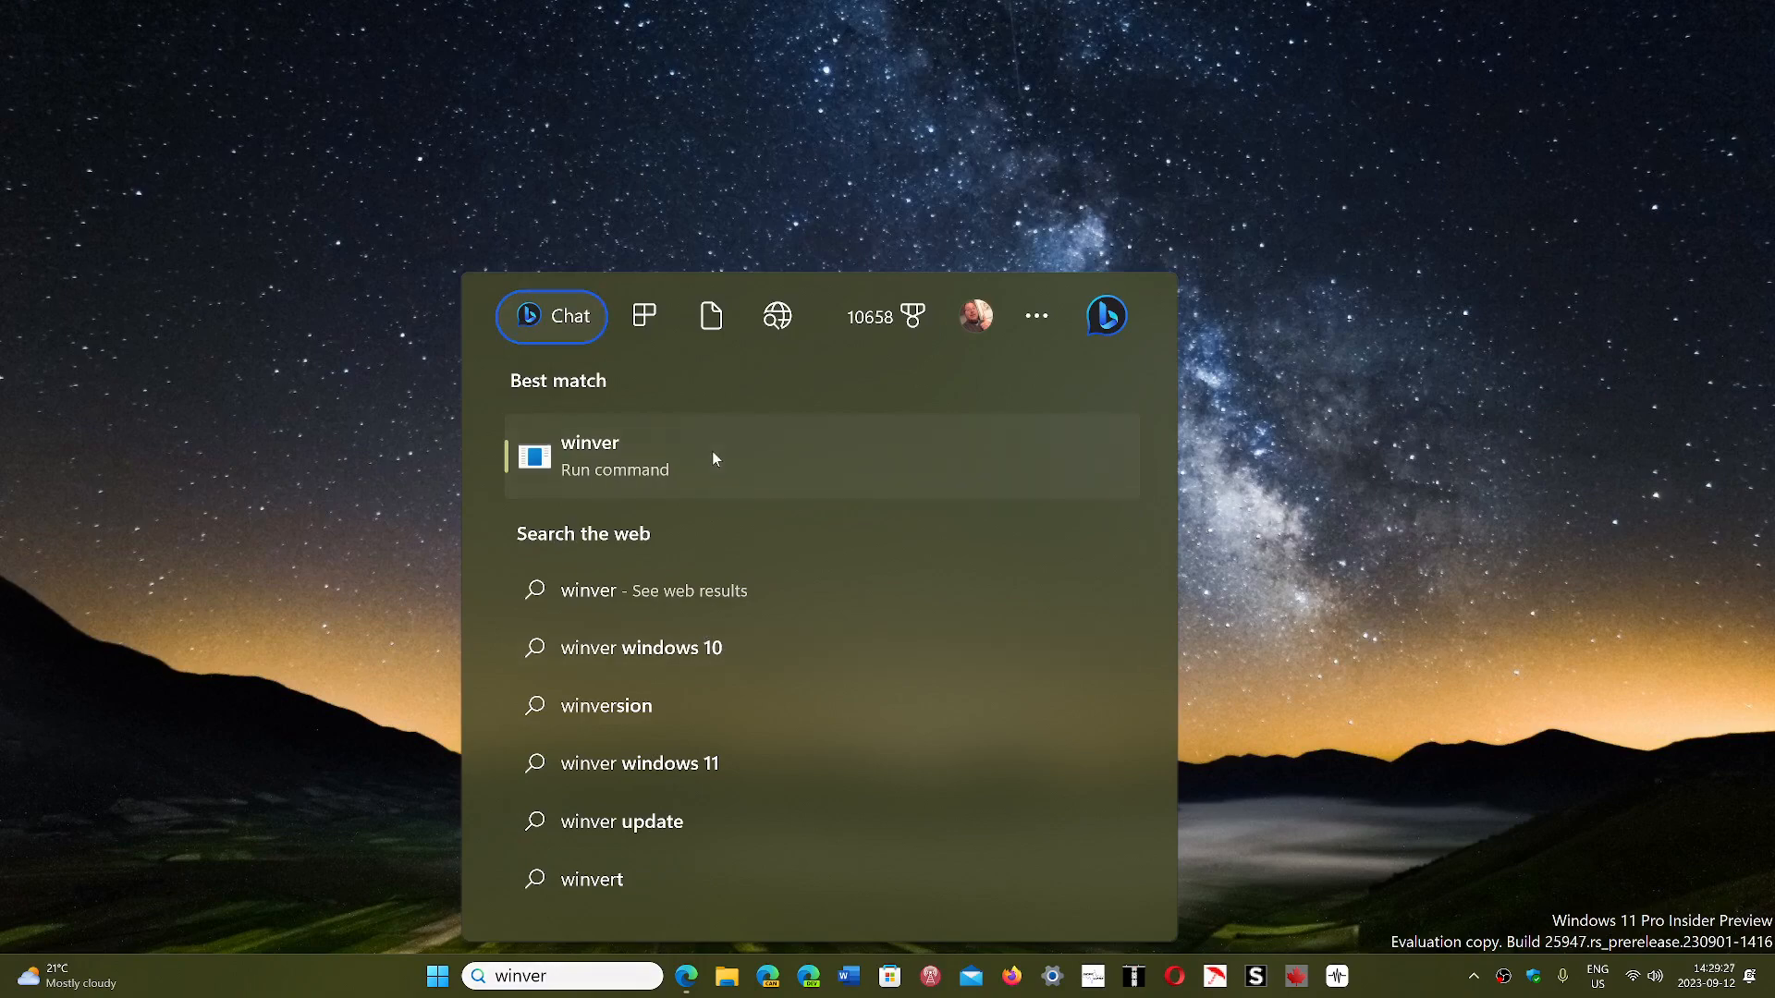
left_click(589, 454)
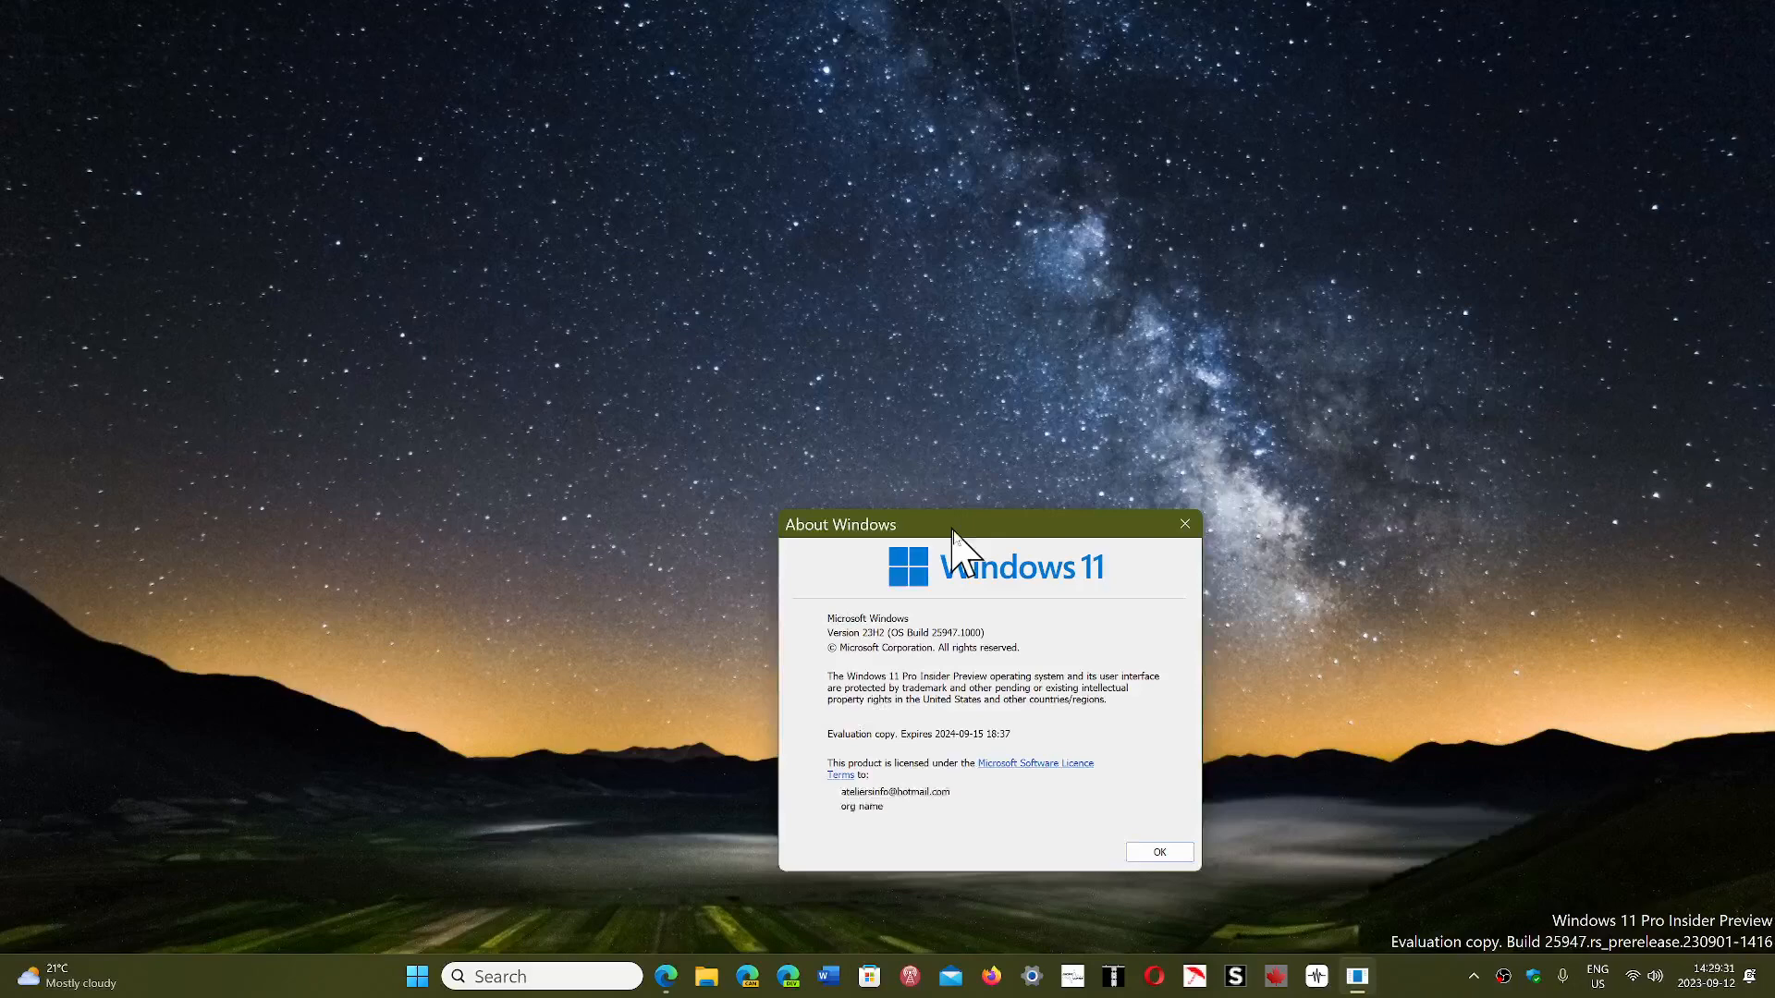
left_click_drag(951, 523, 957, 529)
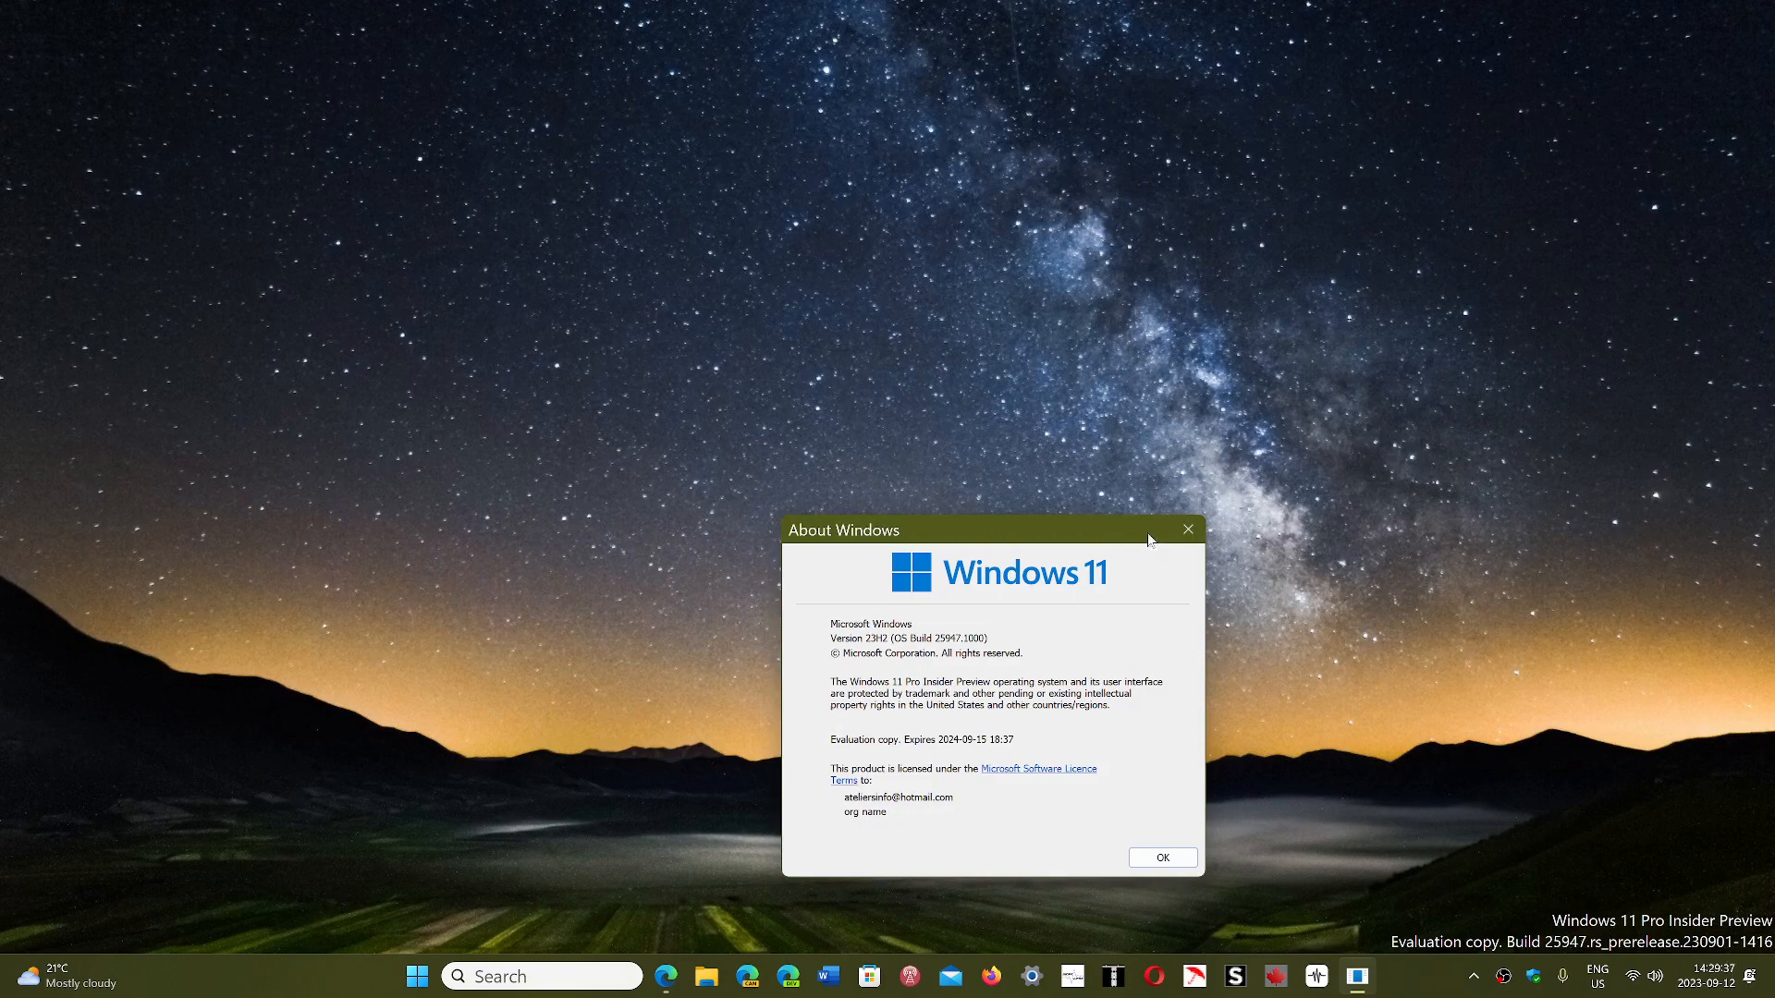
left_click(1186, 530)
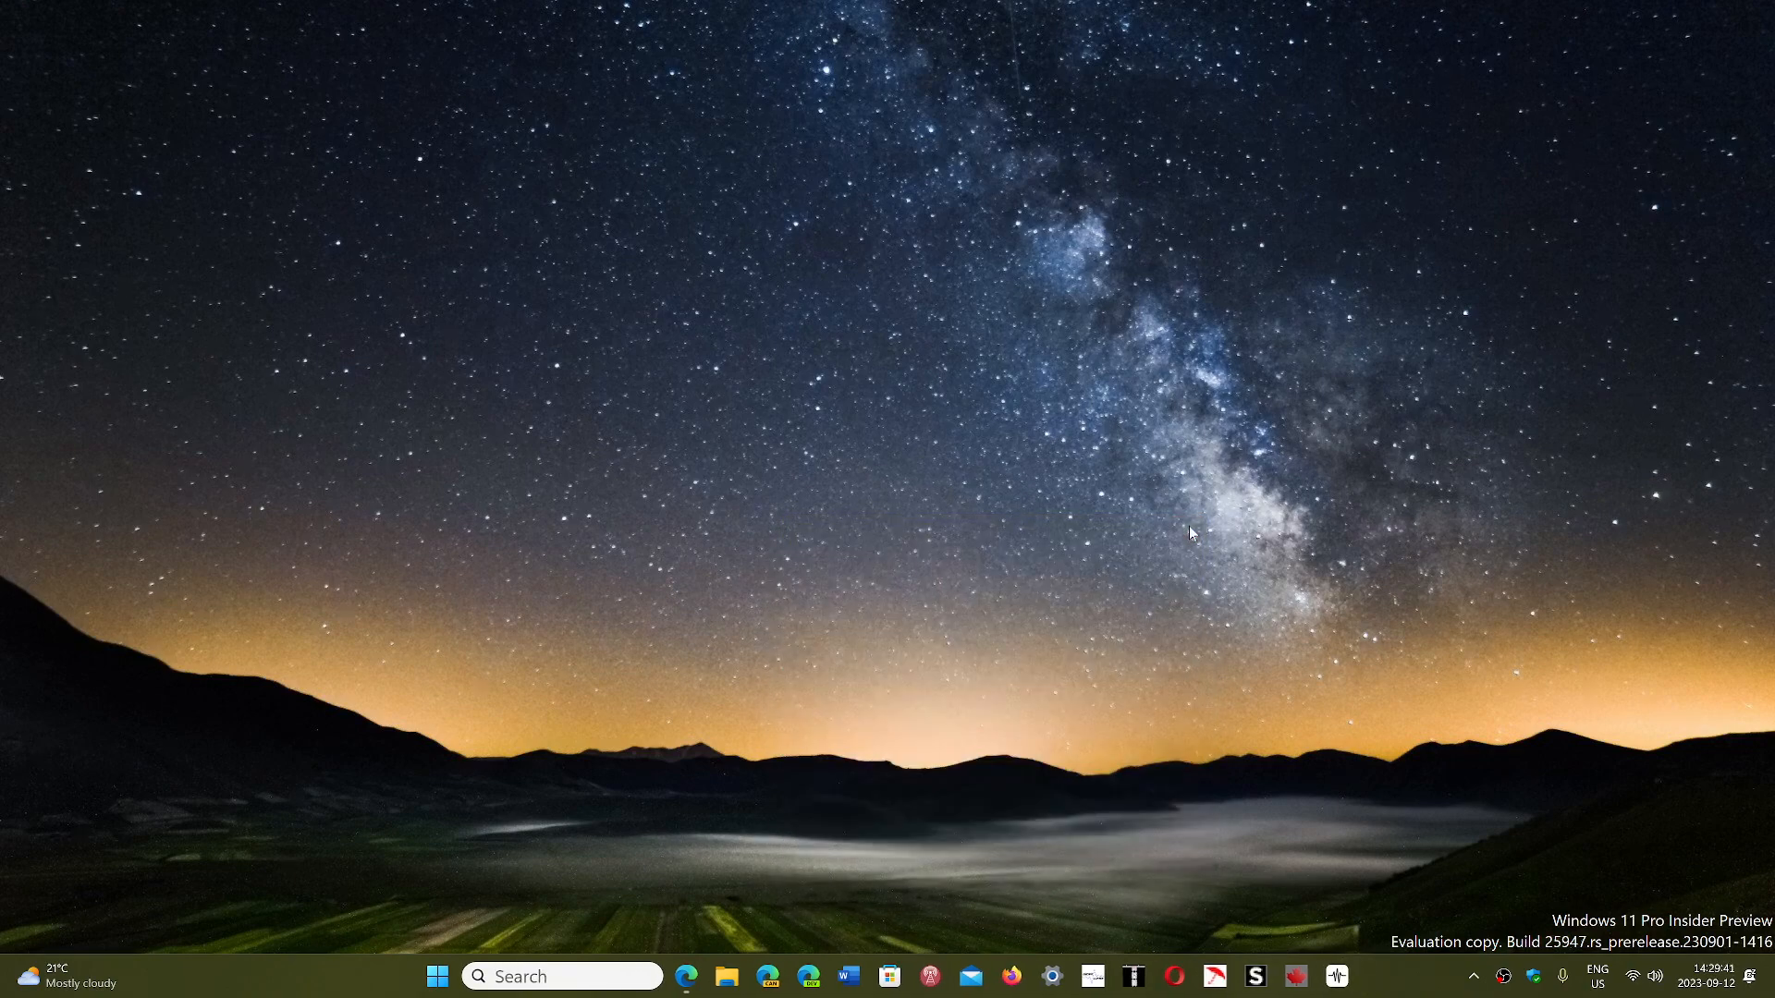
mouse_move(533, 803)
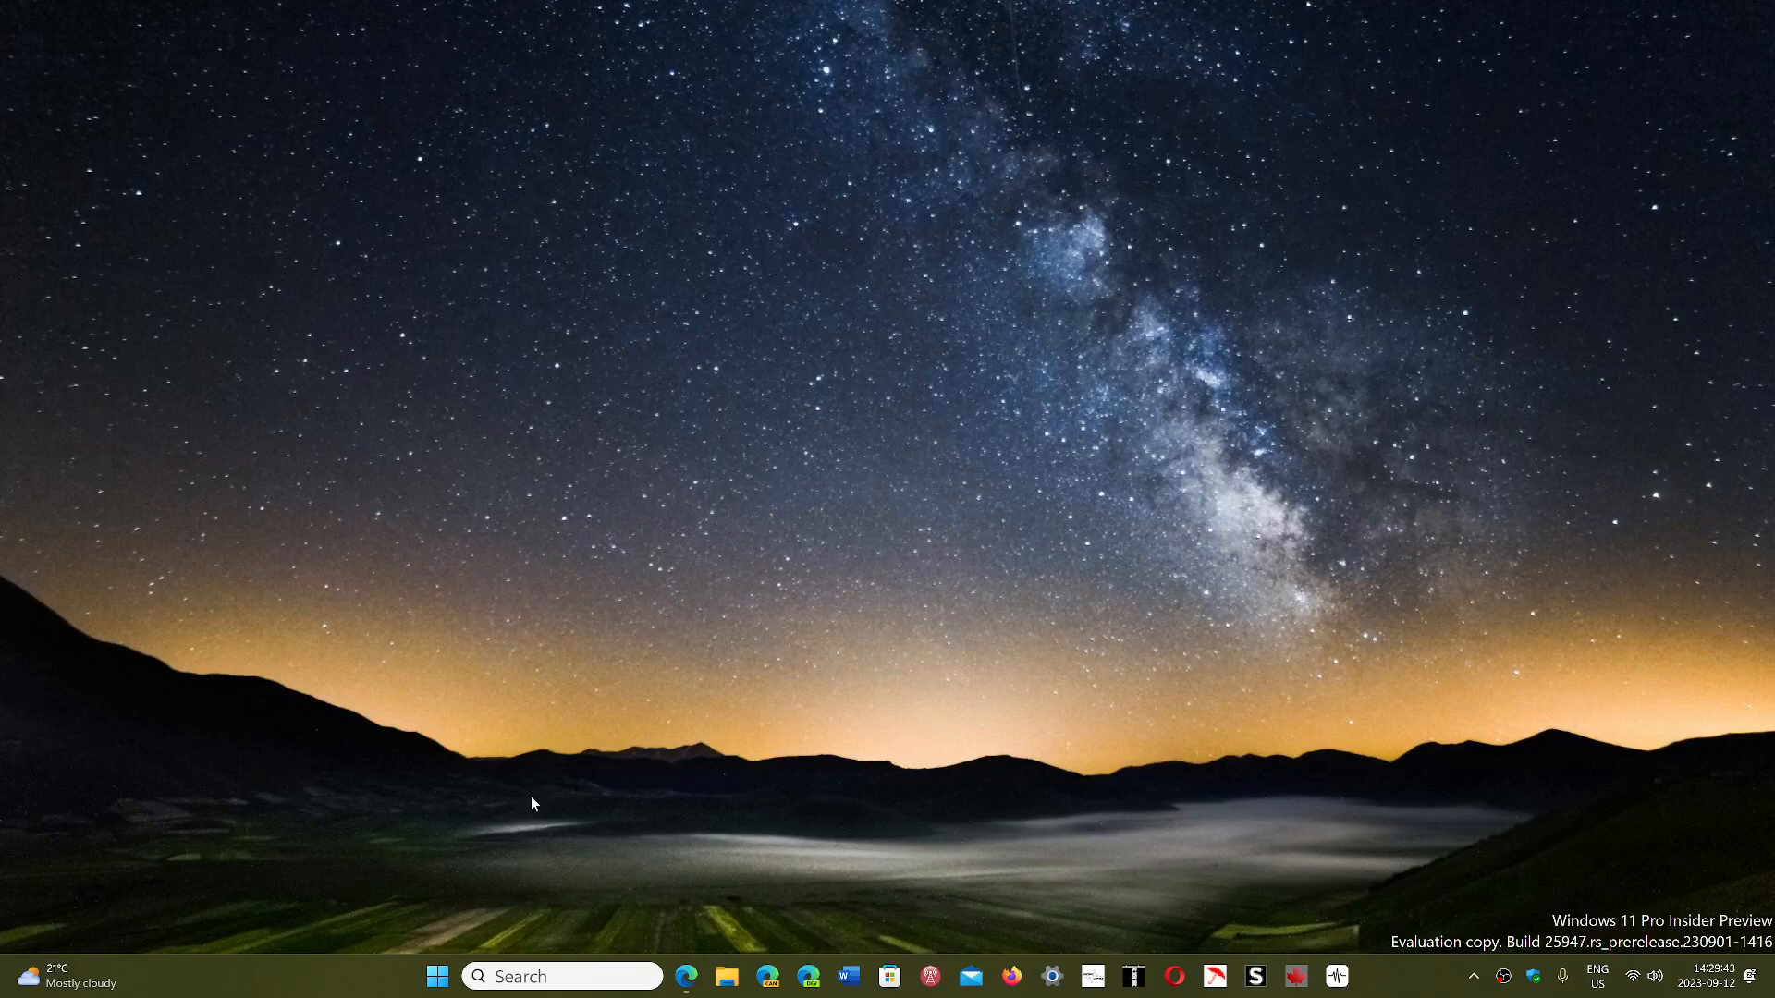
Step: Reach the Windows Update page in Settings, which reports 'You're up to date'
left_click(438, 976)
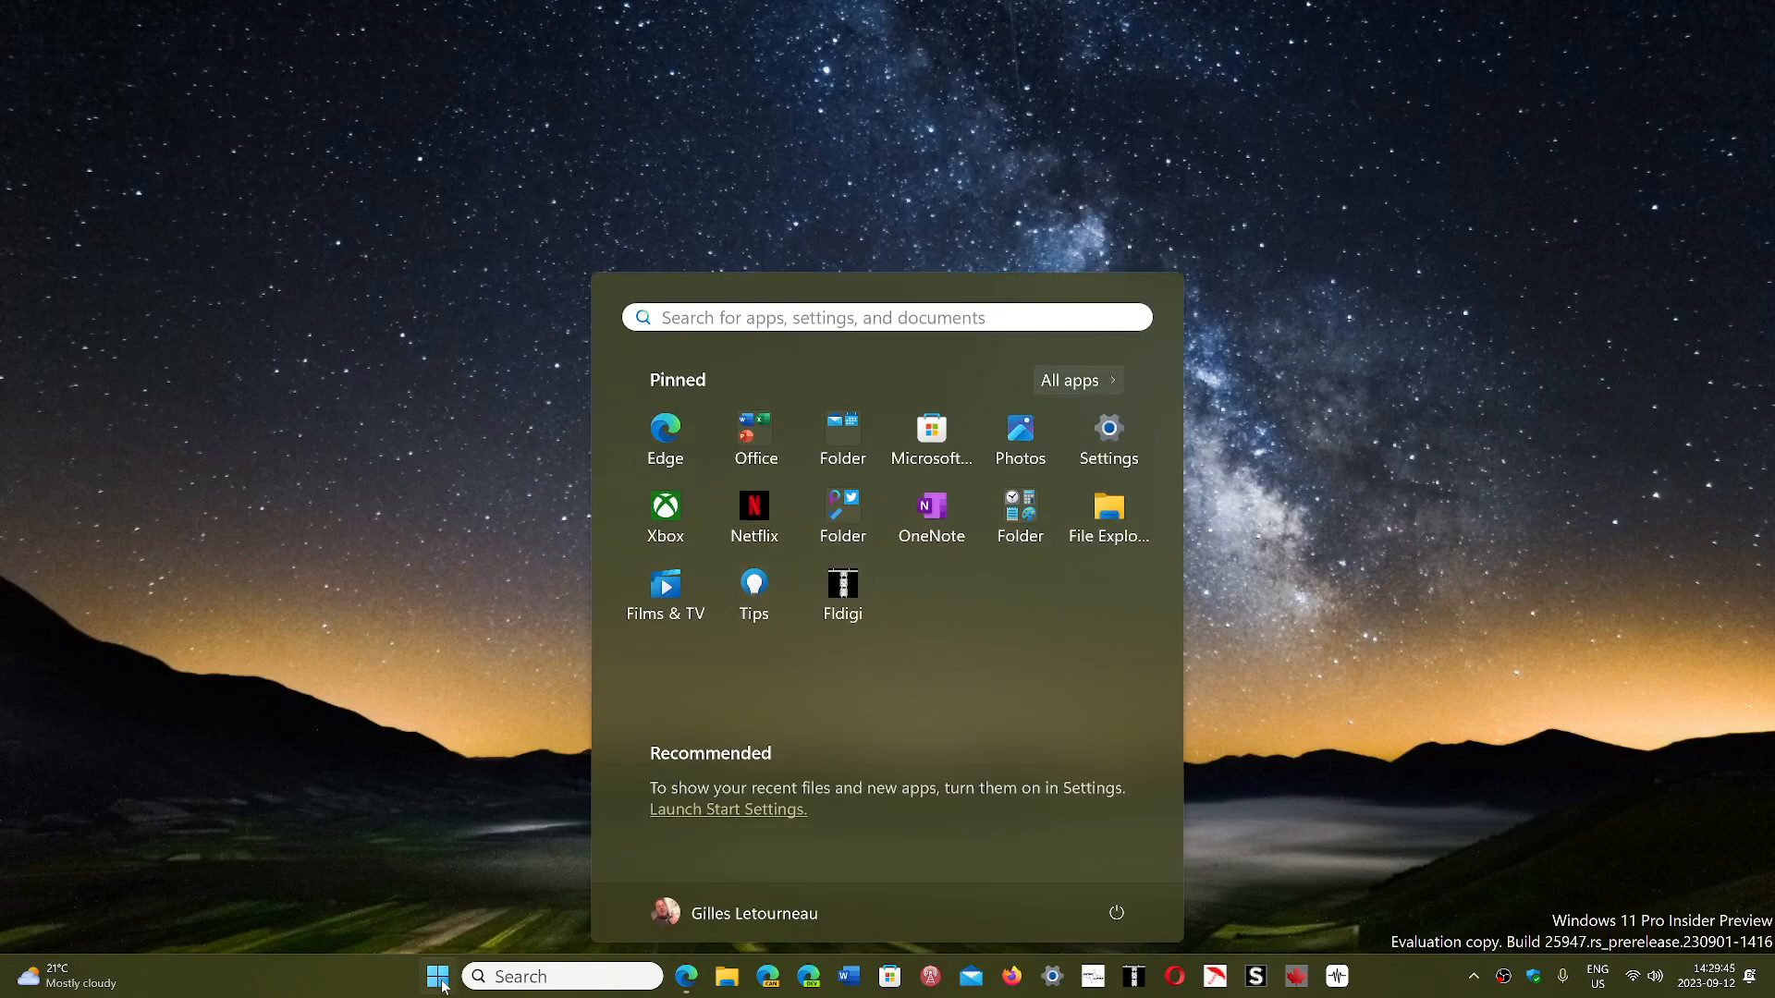
left_click(1105, 439)
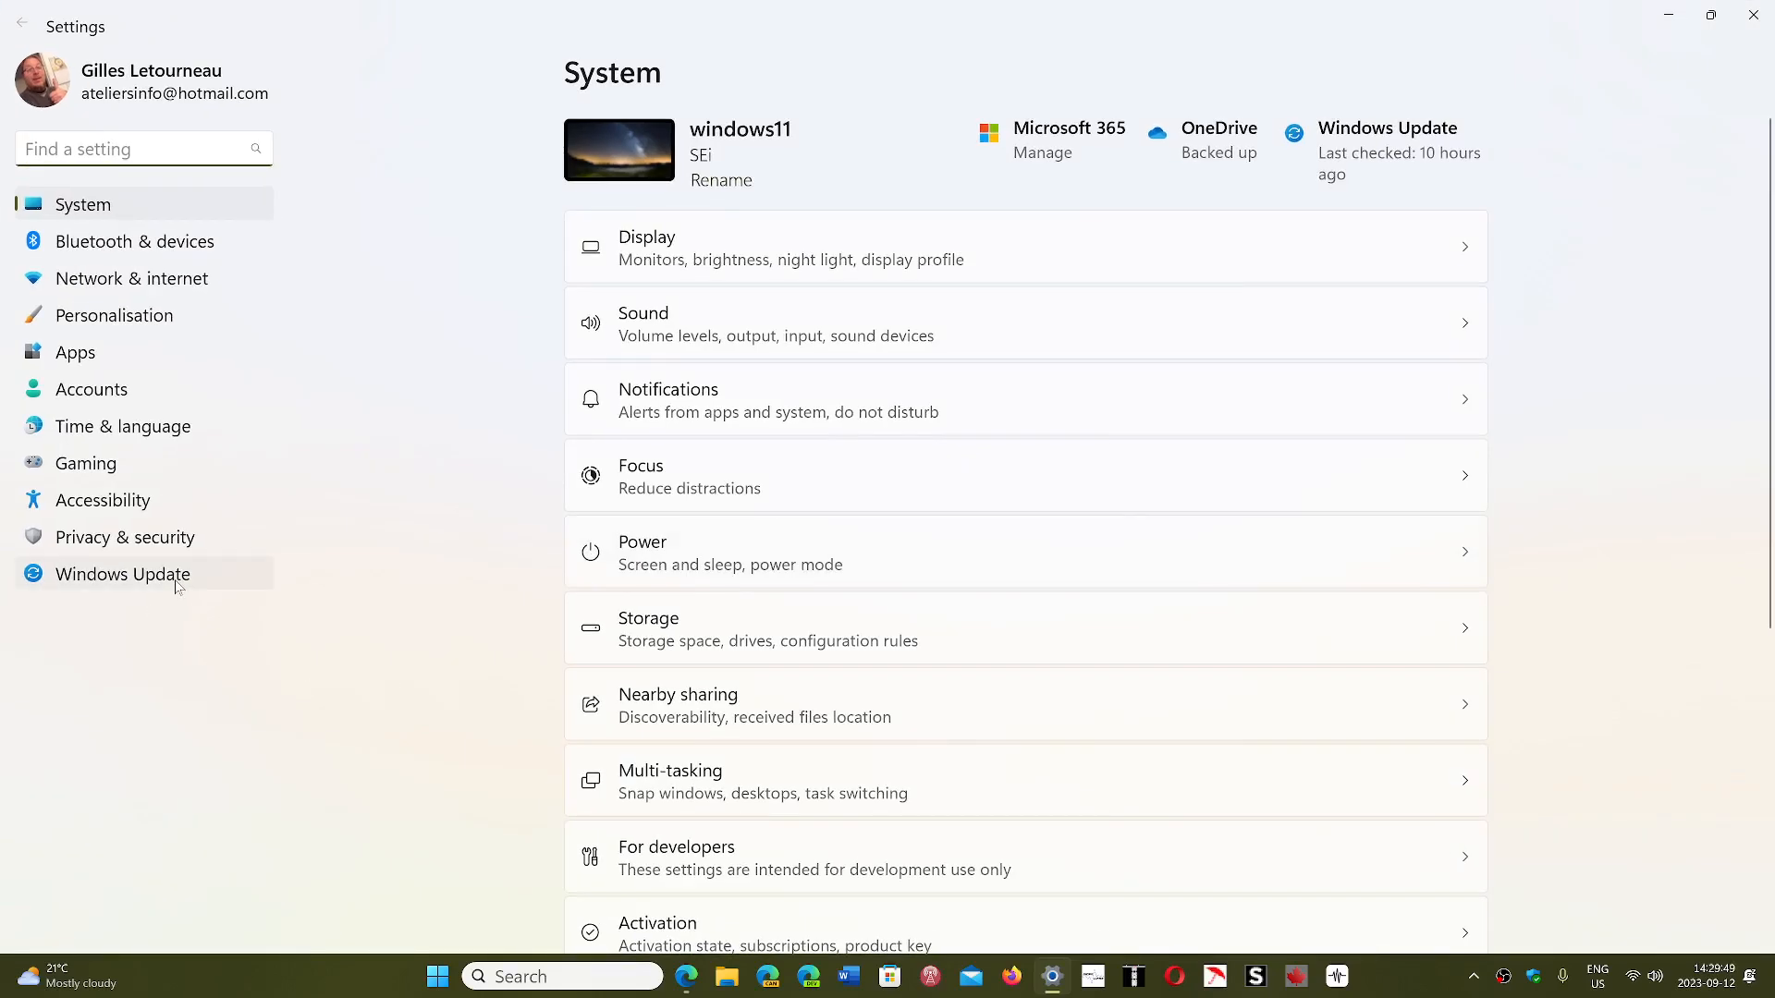
left_click(122, 574)
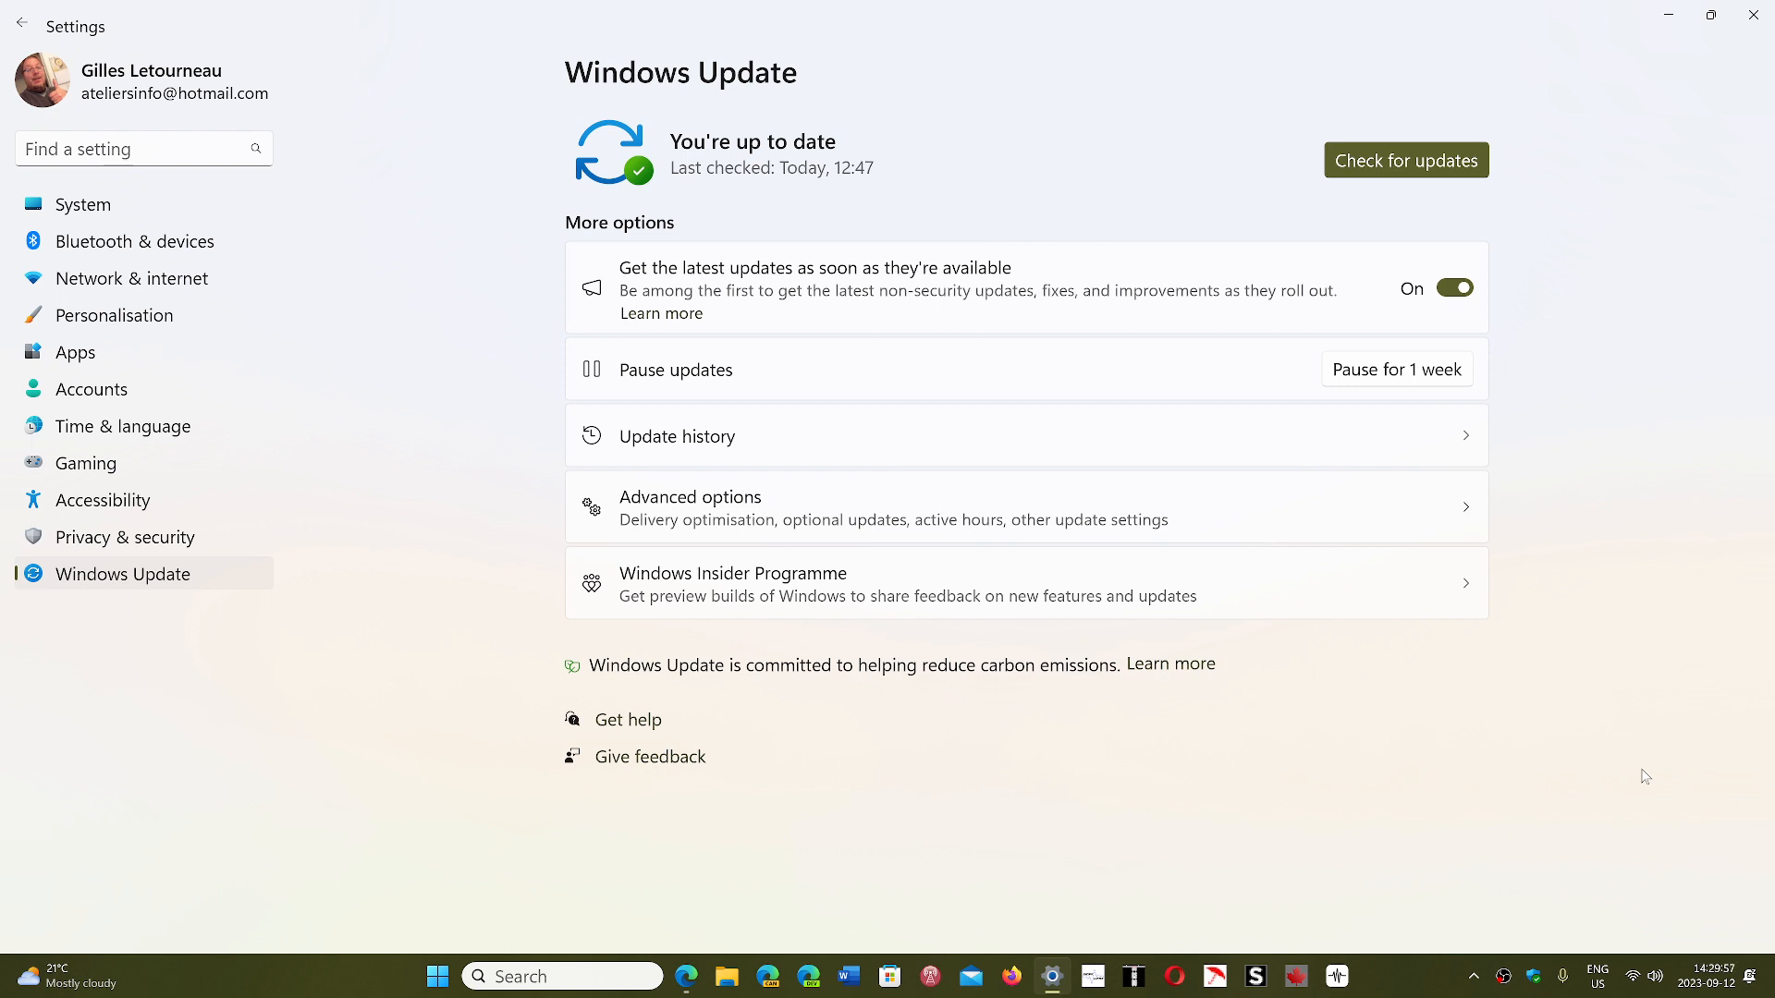
mouse_move(830, 192)
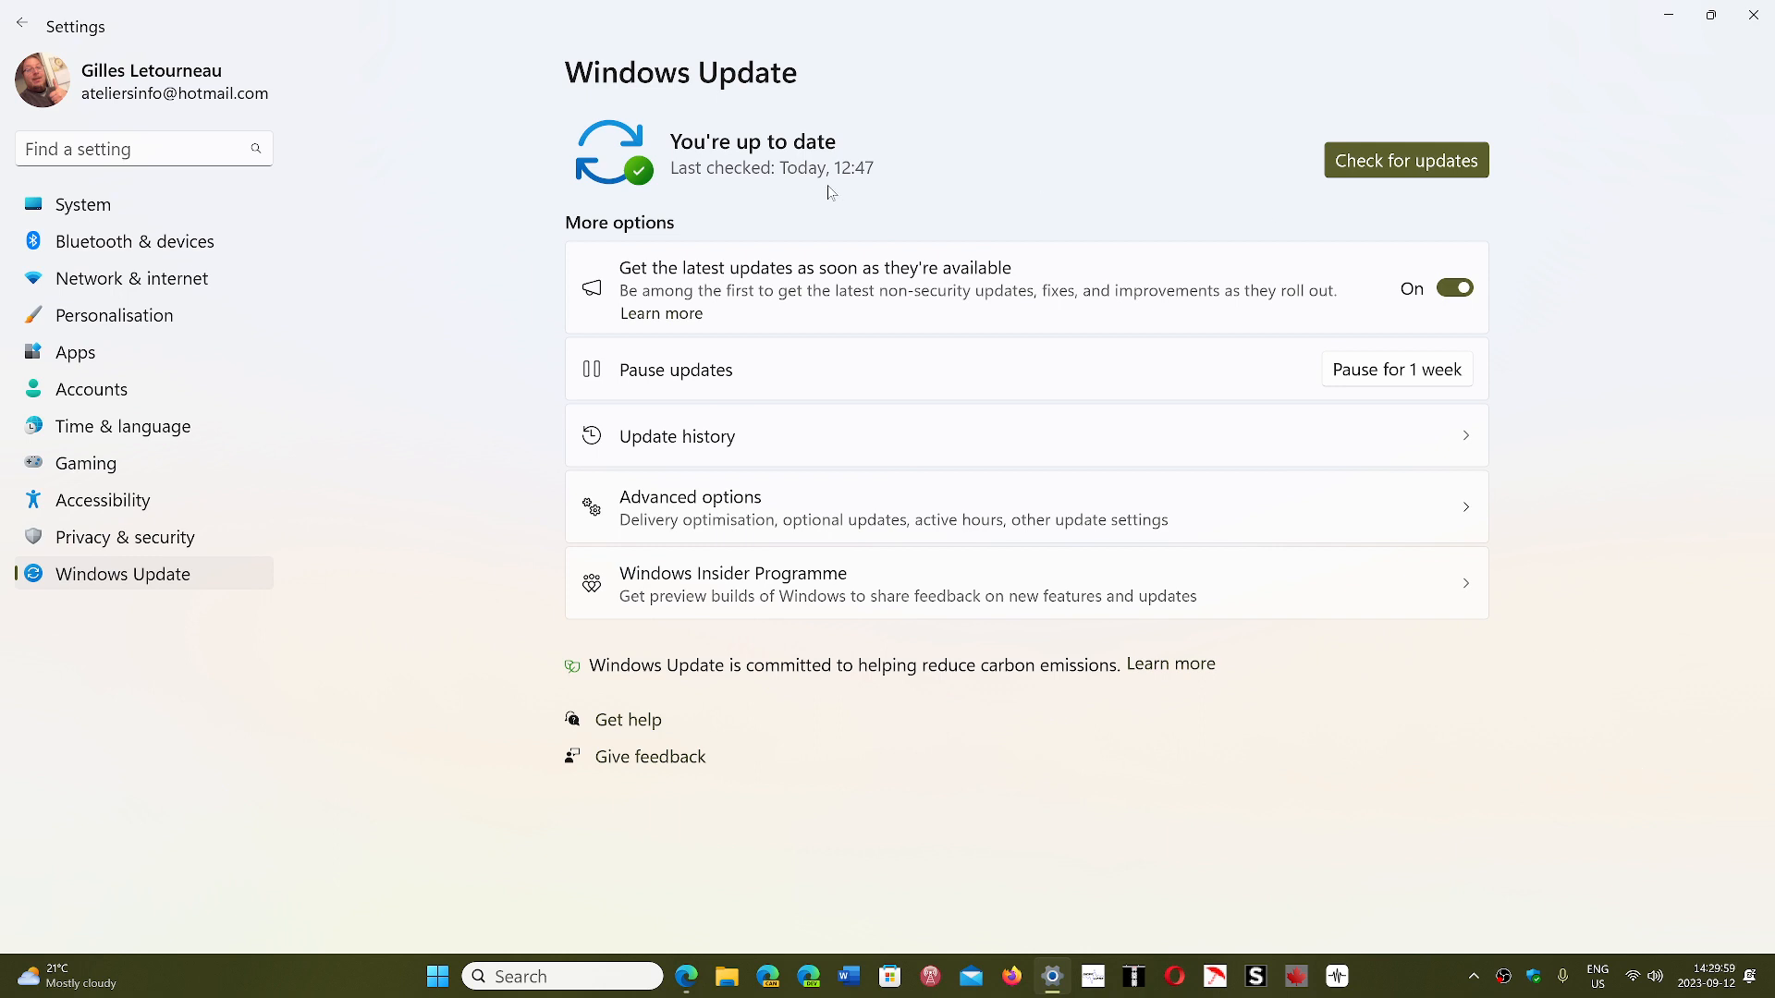
mouse_move(1038, 549)
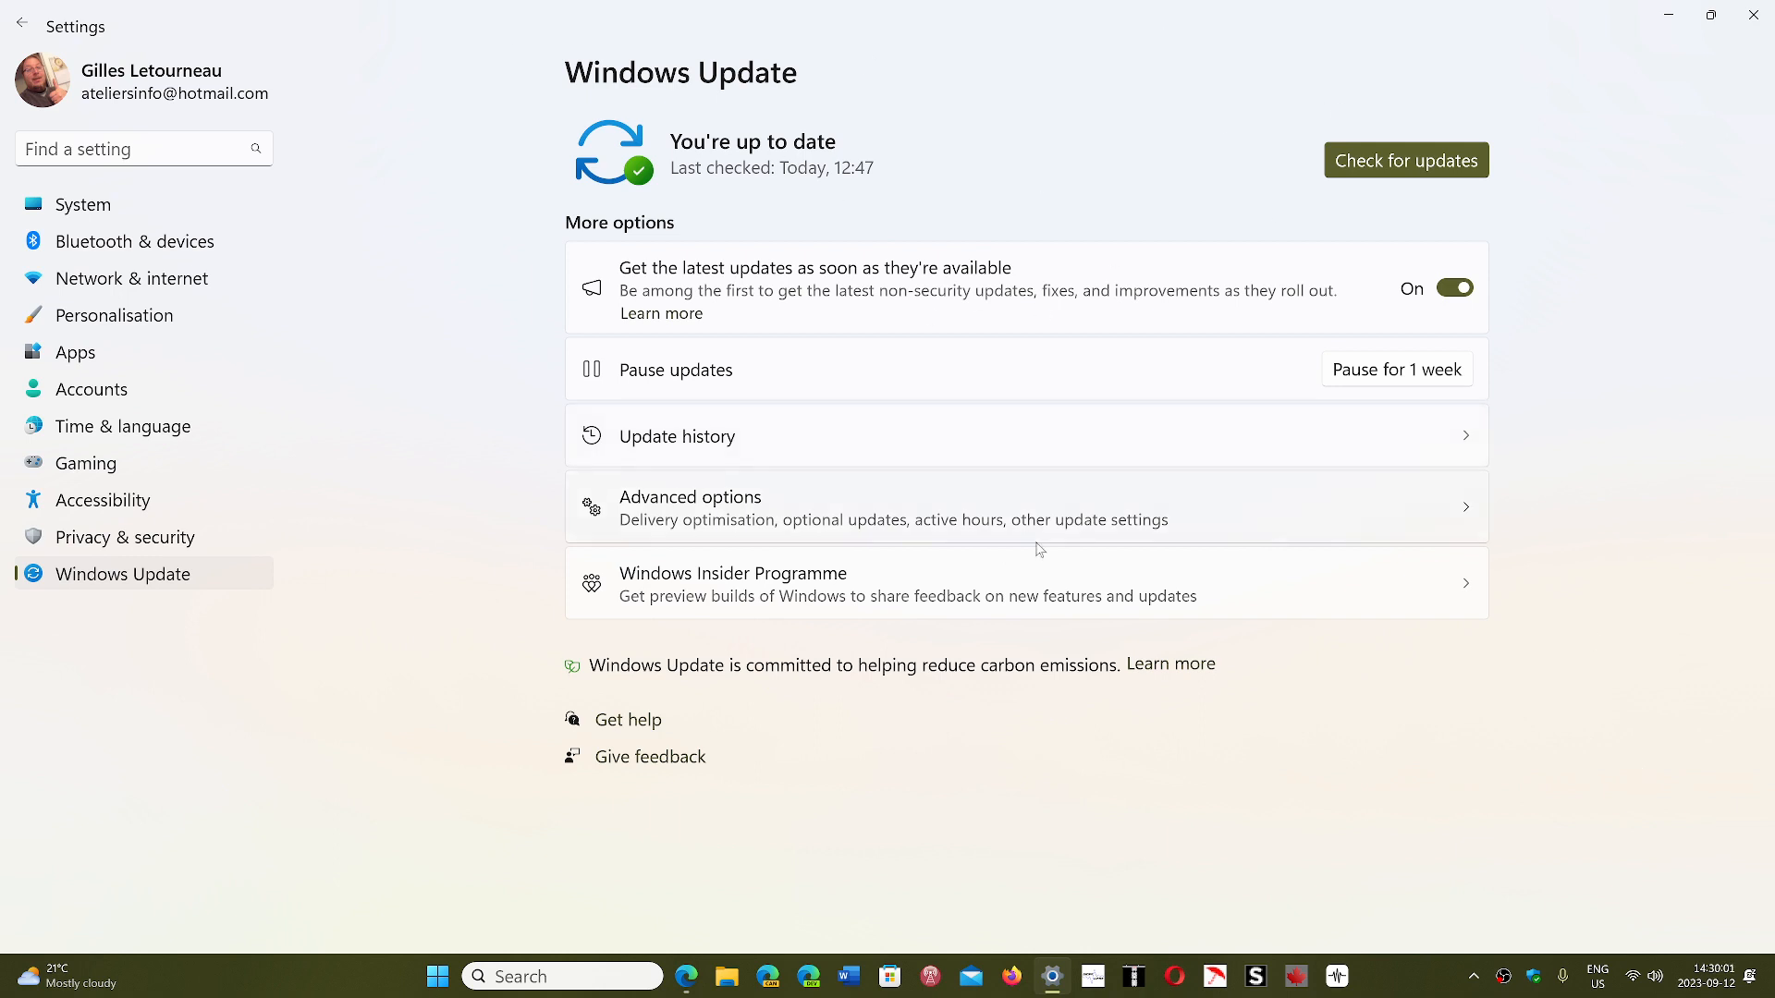
mouse_move(1603, 879)
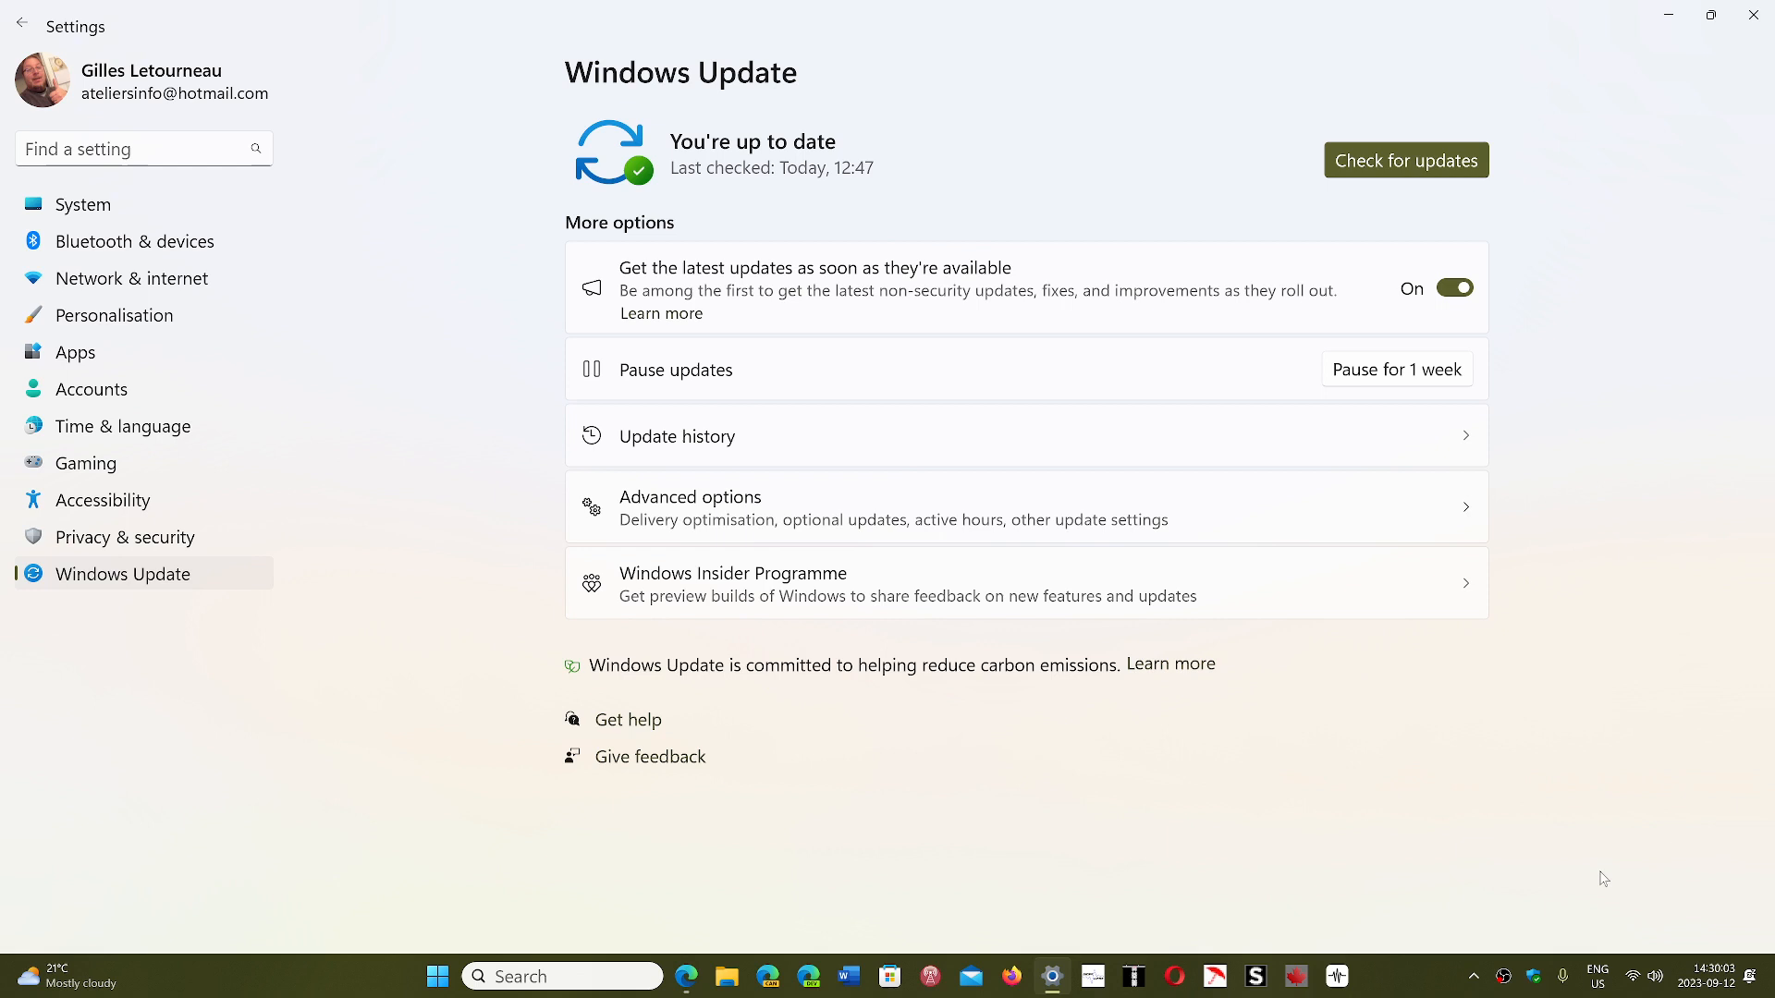
mouse_move(1589, 845)
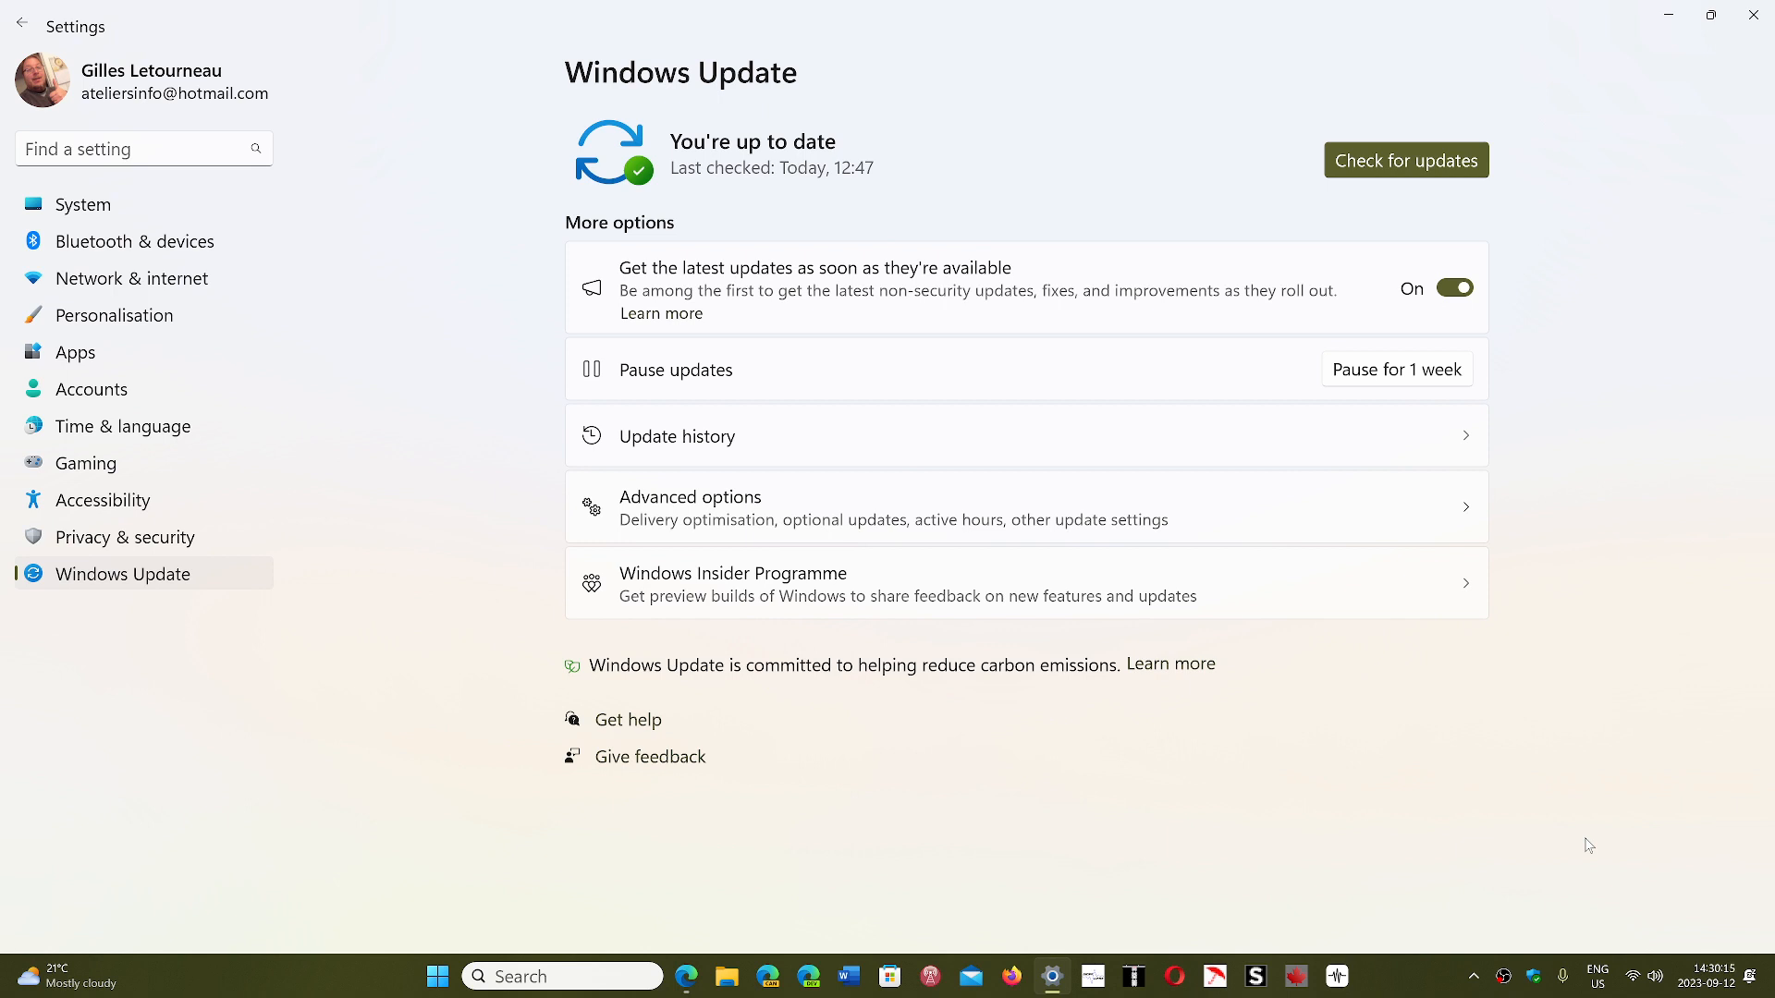
mouse_move(1307, 666)
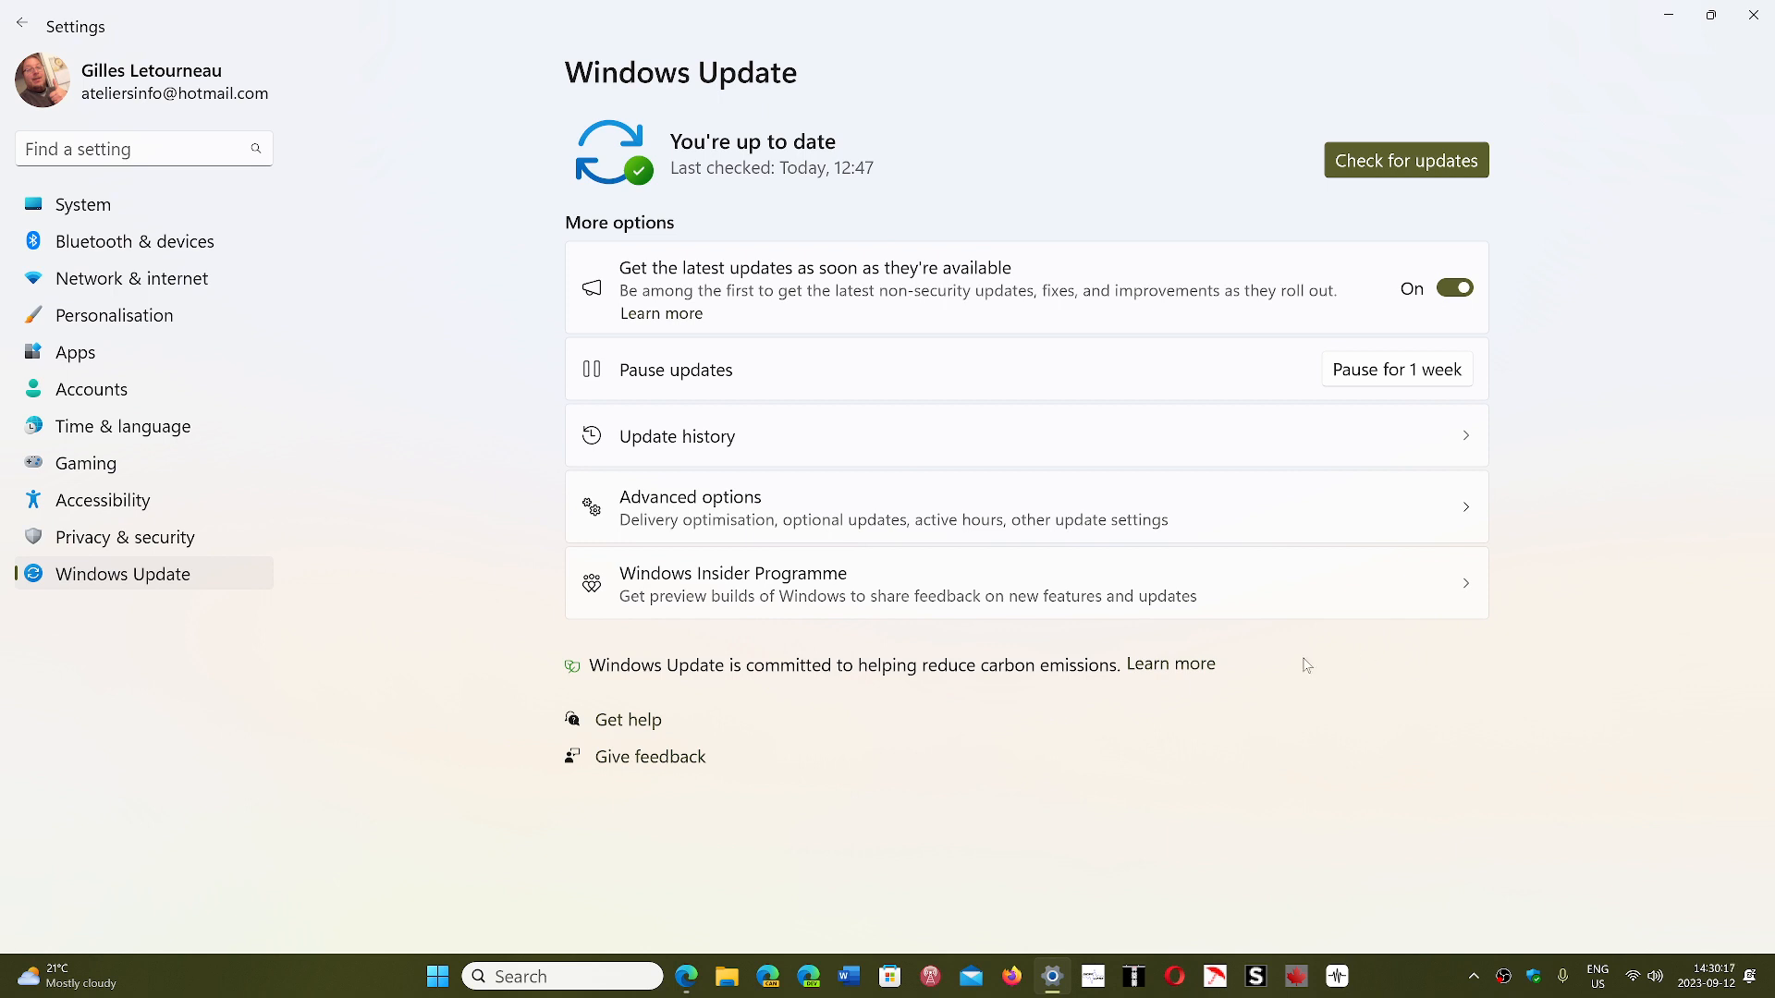
mouse_move(1236, 836)
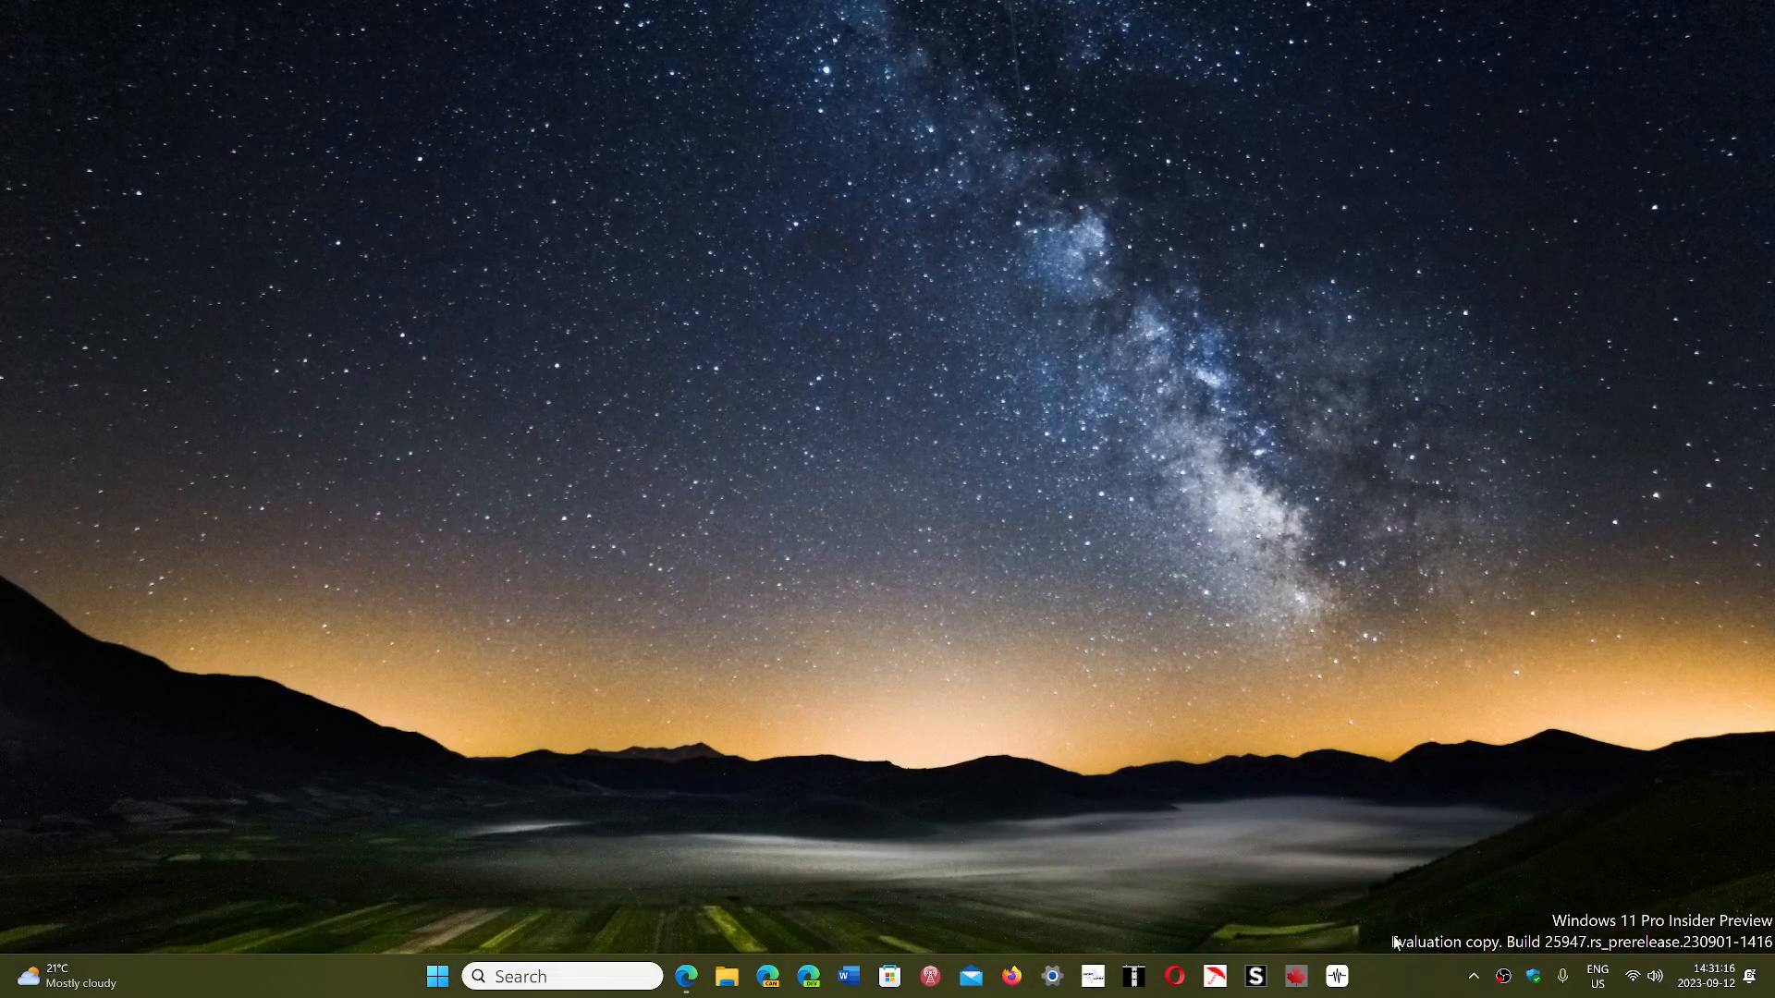
mouse_move(1392, 990)
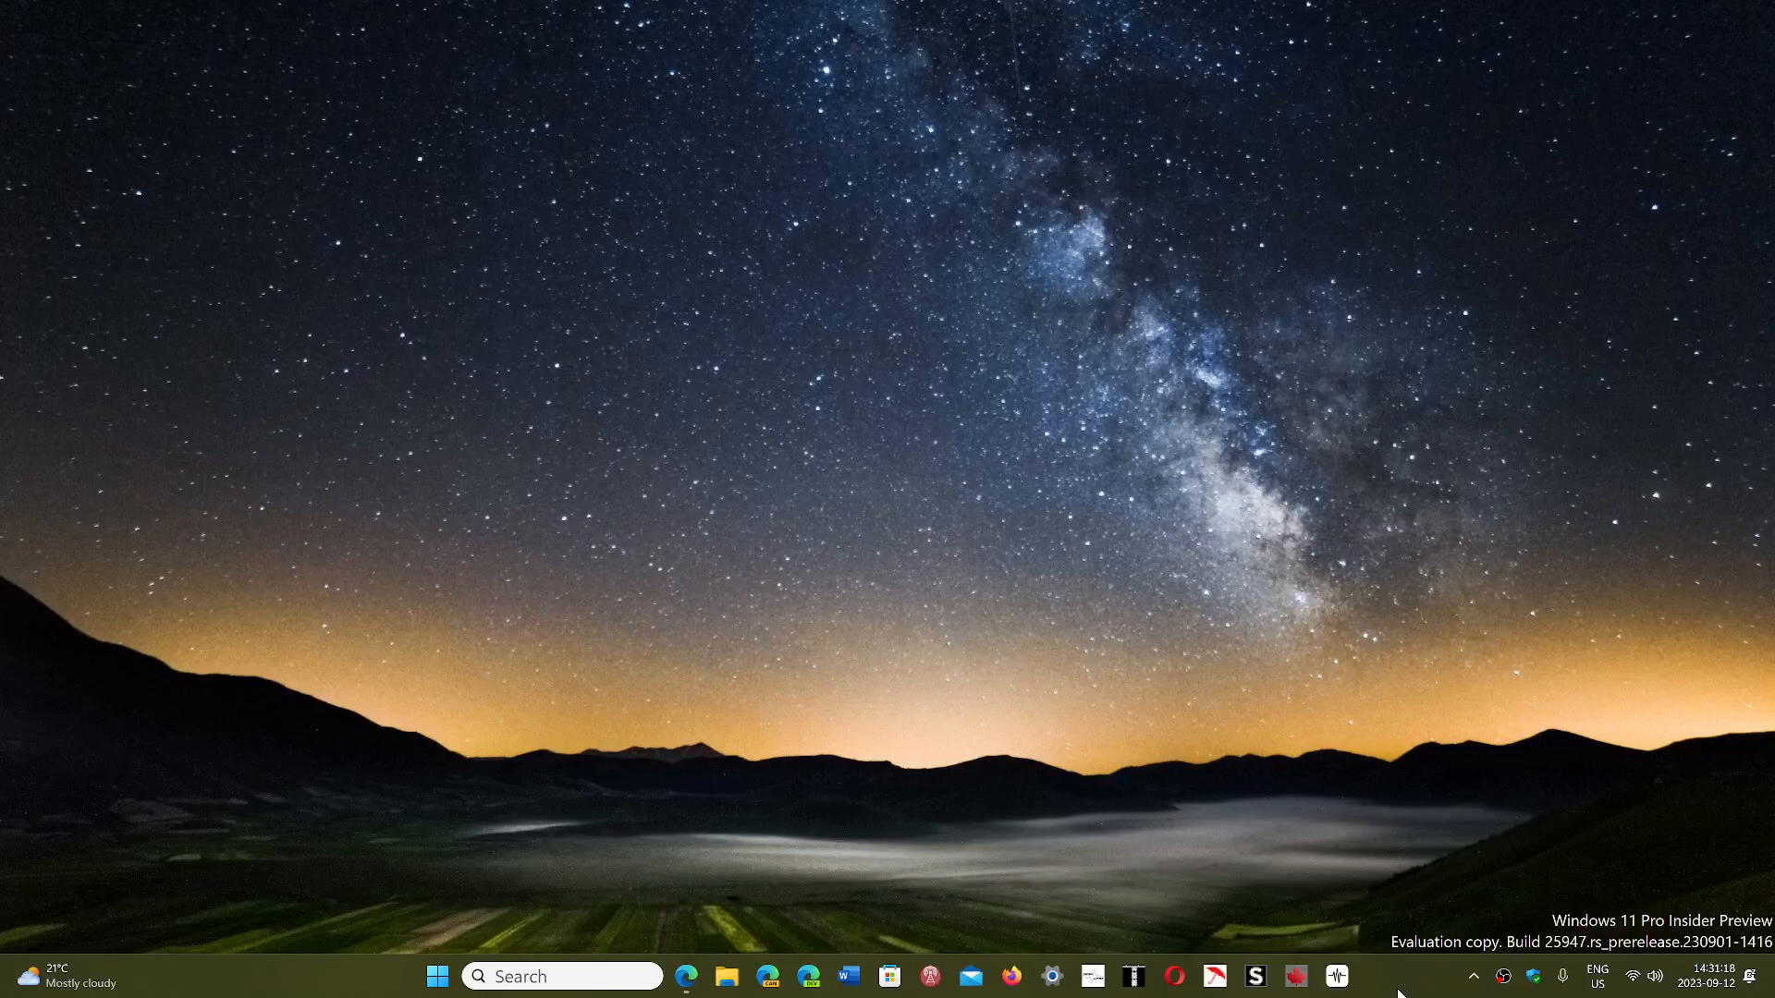